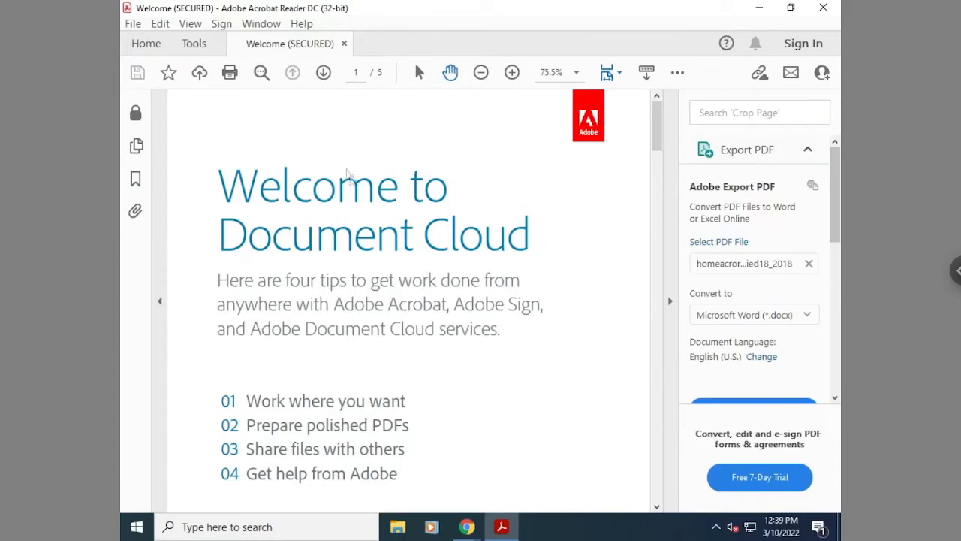
mouse_move(229, 72)
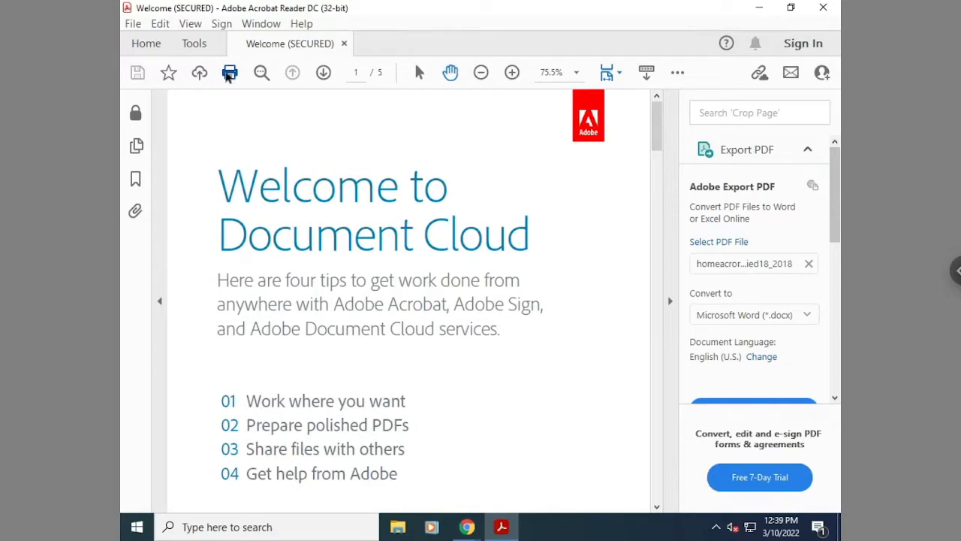
mouse_move(299, 153)
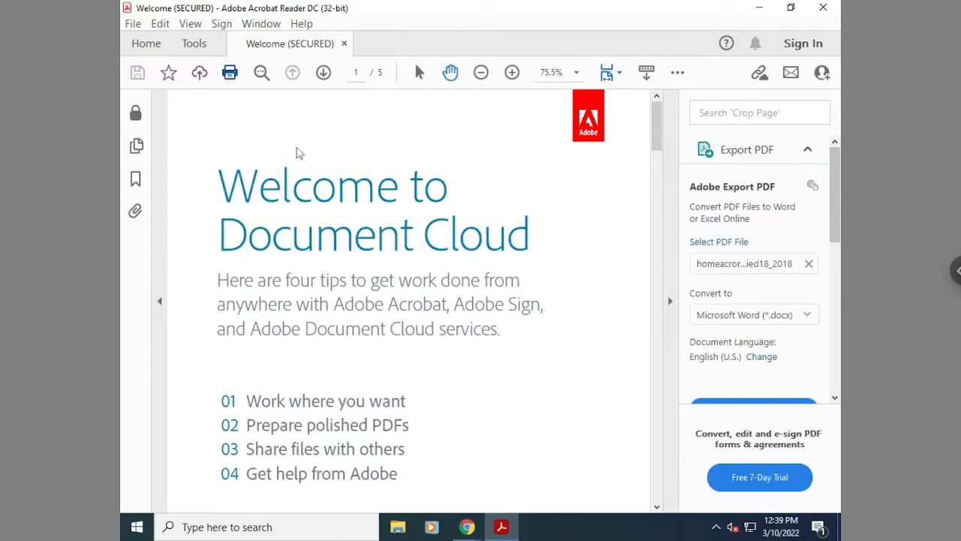
Choose the Xerox AltaLink C8070 PCL6 printer in the Print dialog for the Welcome PDF.
click(229, 72)
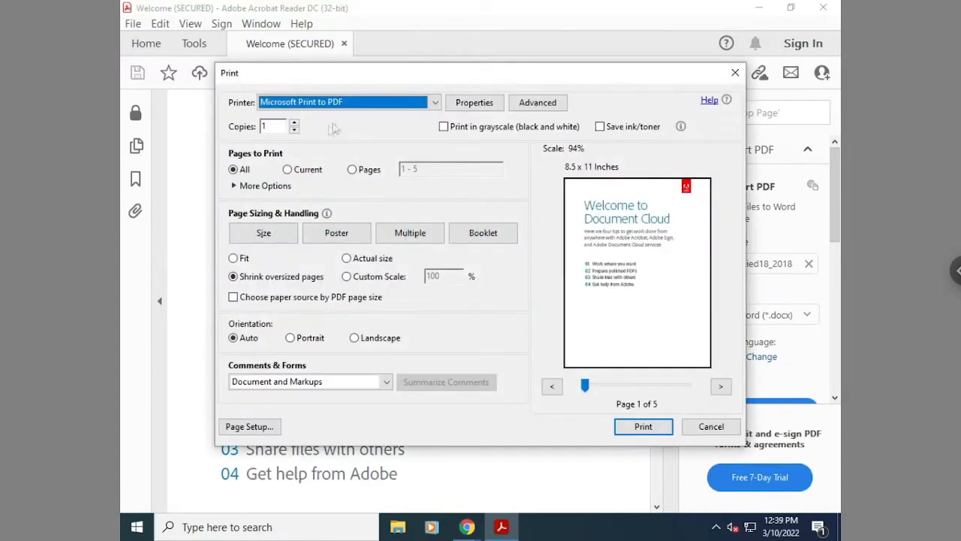
click(434, 101)
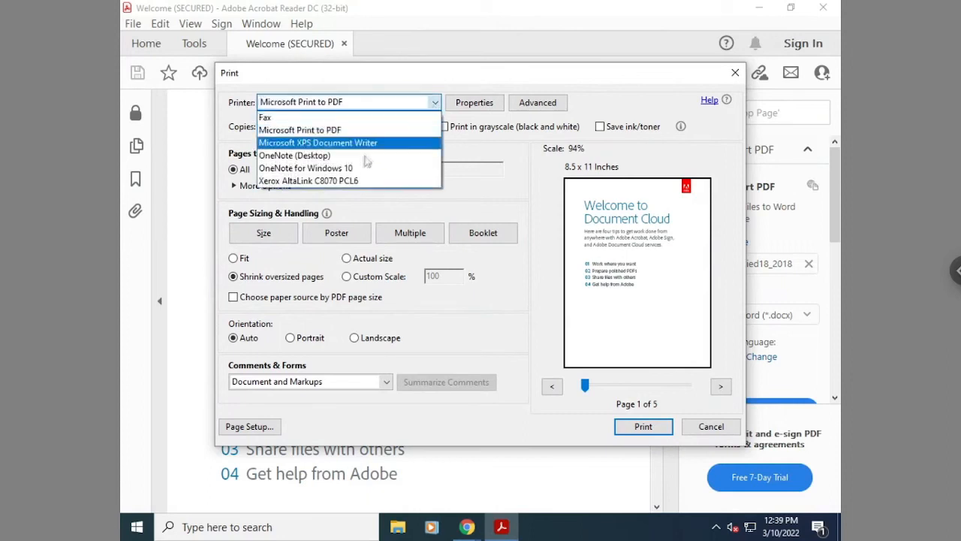
click(309, 181)
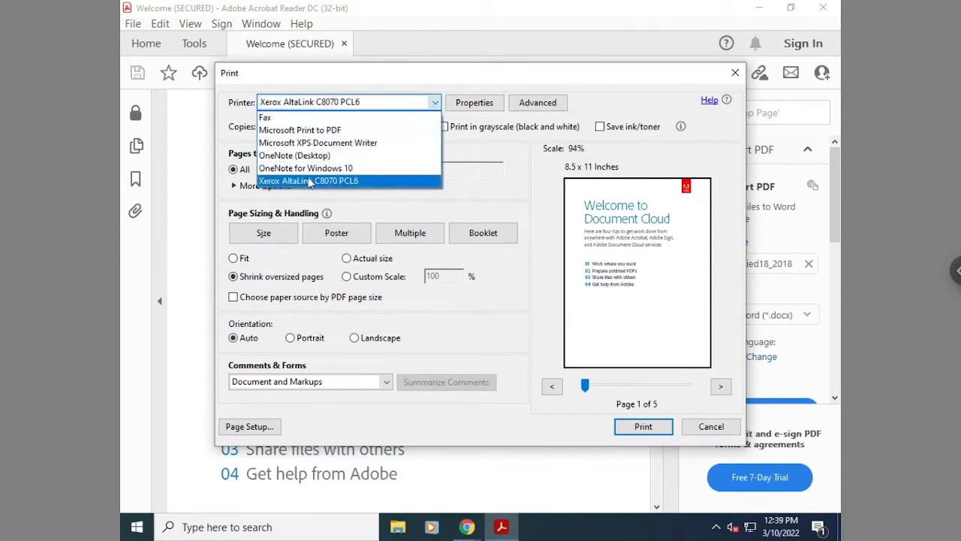
click(308, 180)
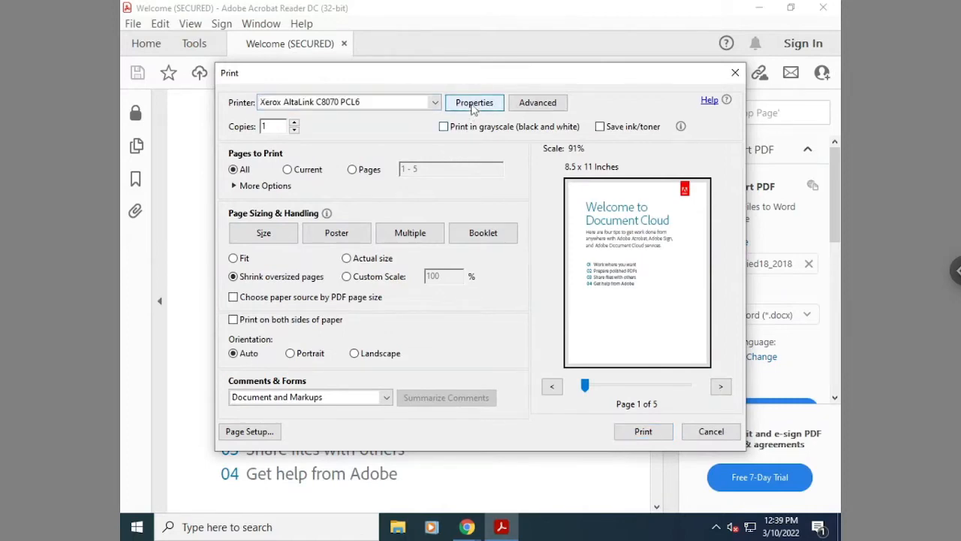
In the Xerox printer Properties, switch the Job Type to Fax.
click(473, 102)
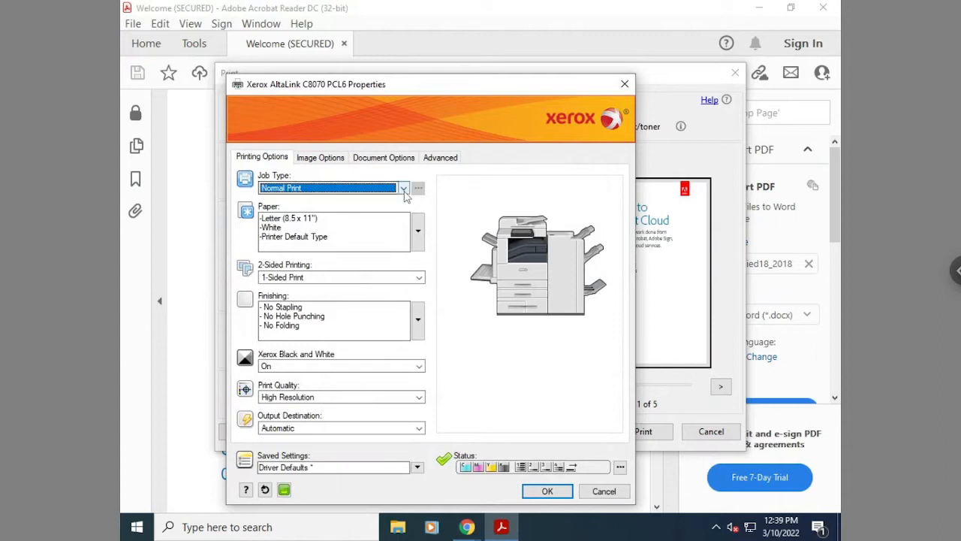
click(404, 188)
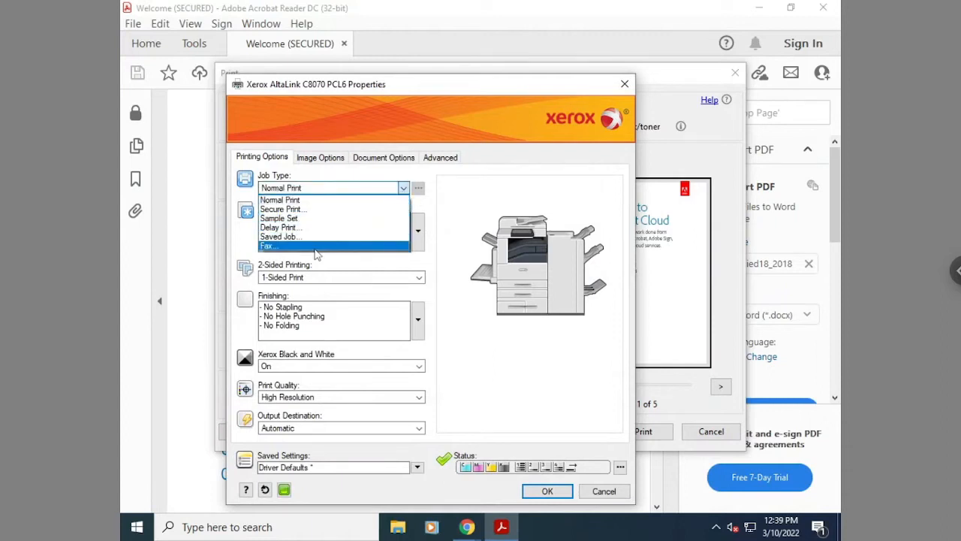
click(268, 246)
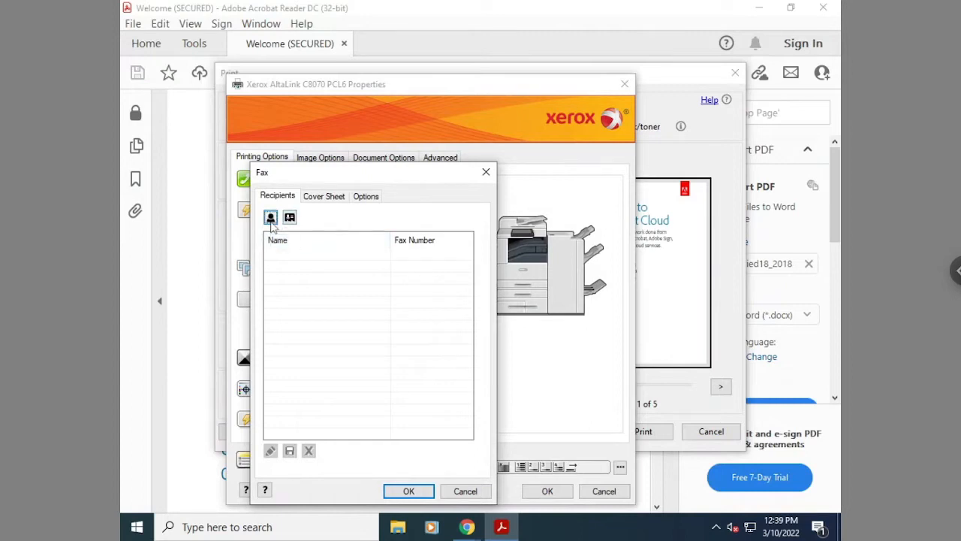
click(271, 218)
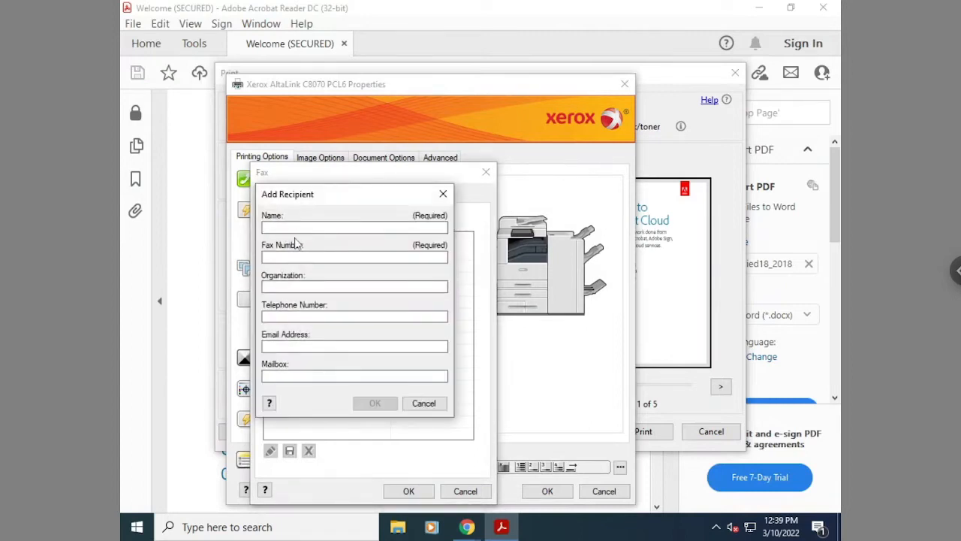
text(Matthew)
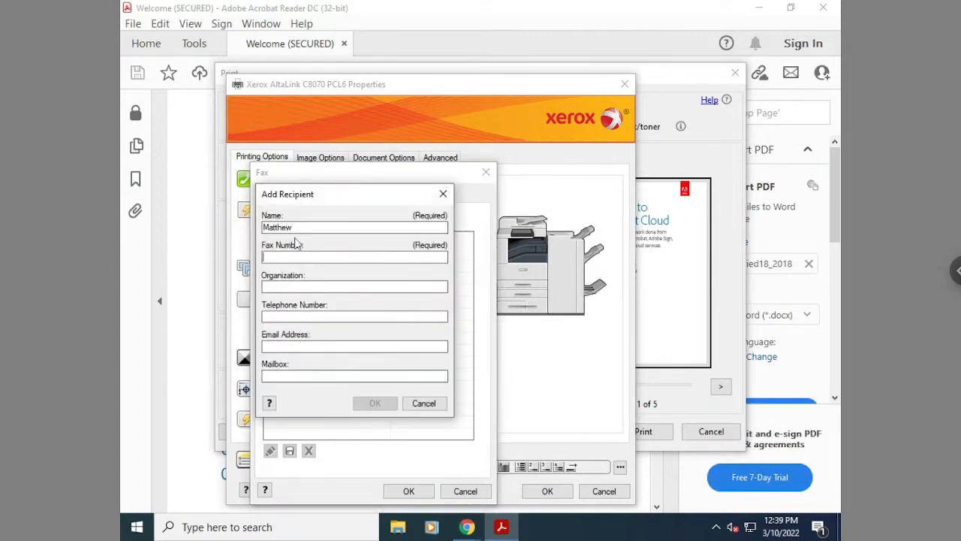
text(1)
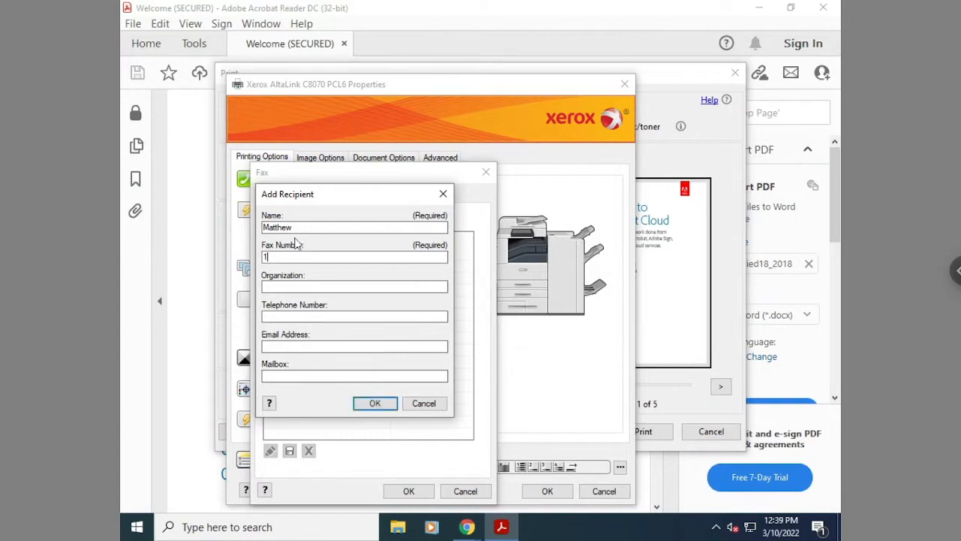
text(702555)
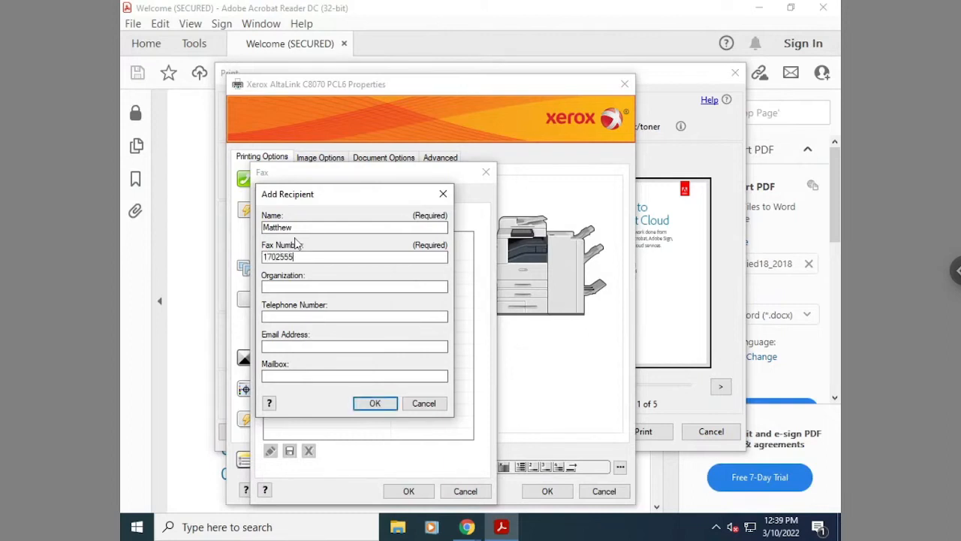
text(5555)
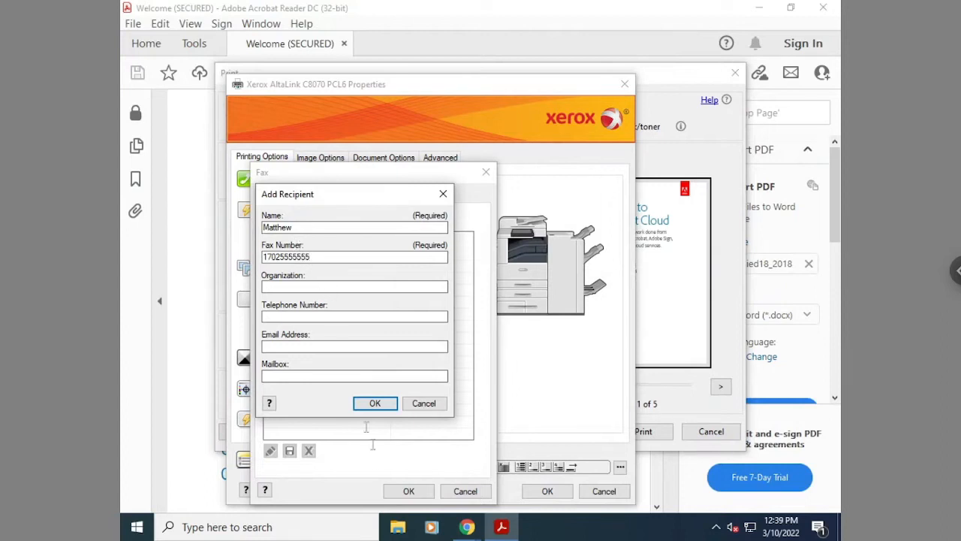
click(374, 403)
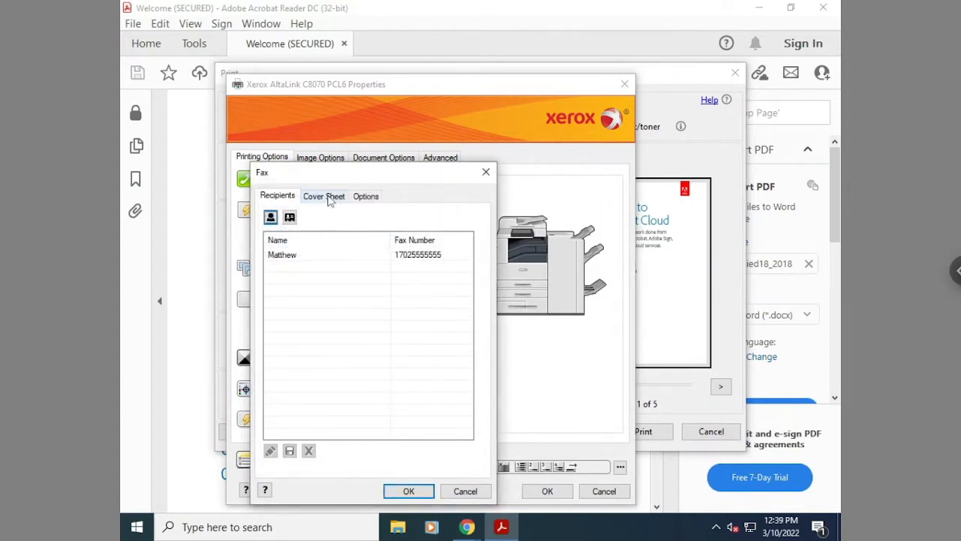
Enable a cover sheet with sender name Premier Office Systems and confirm it.
click(324, 196)
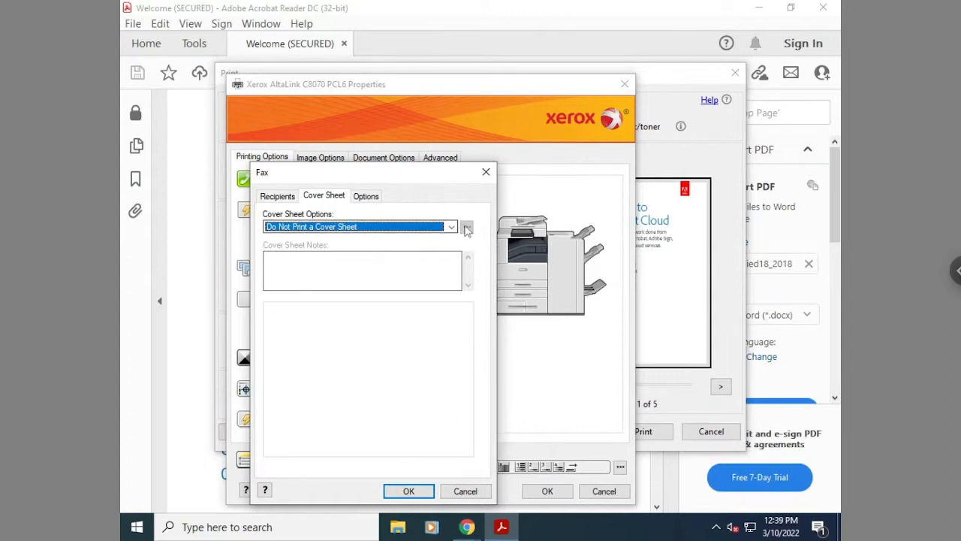
click(466, 226)
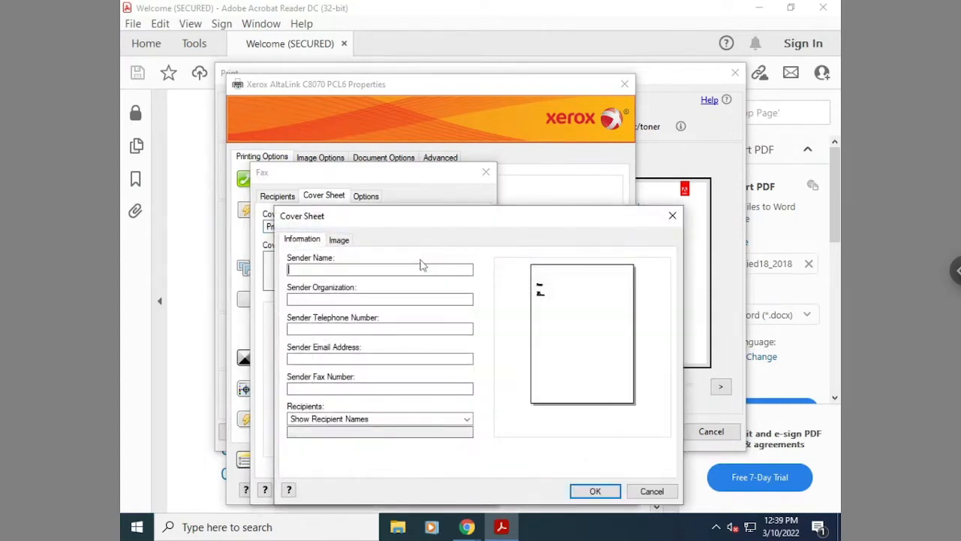
text(Premier)
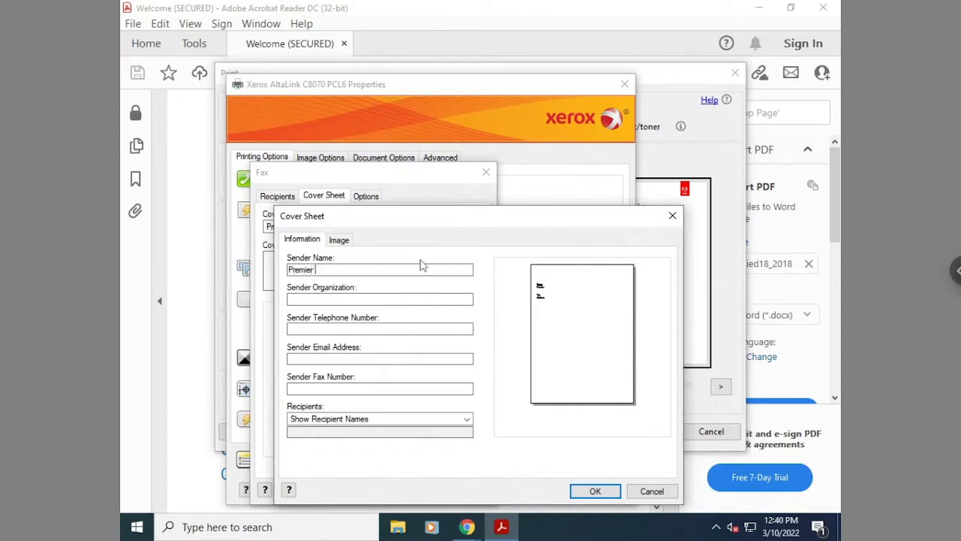
text(Office Syu)
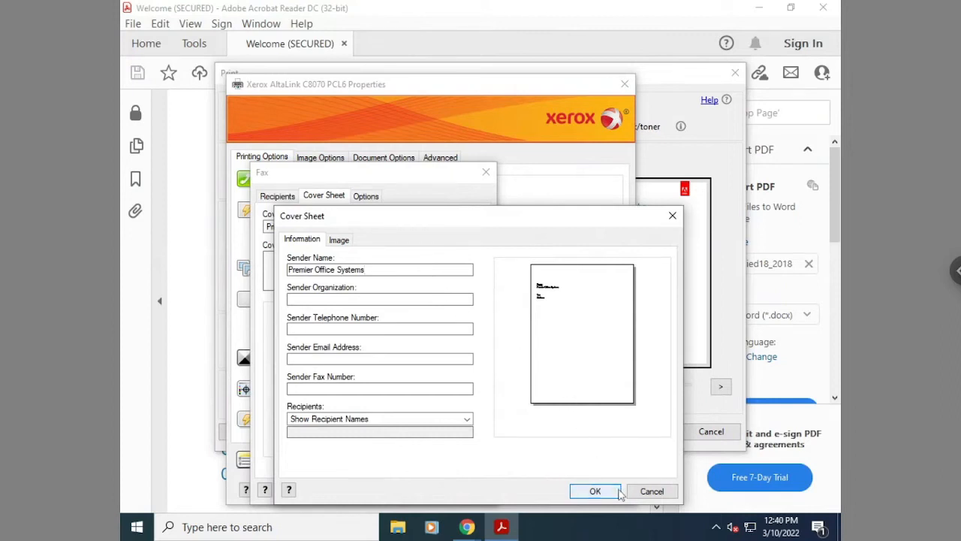
click(595, 491)
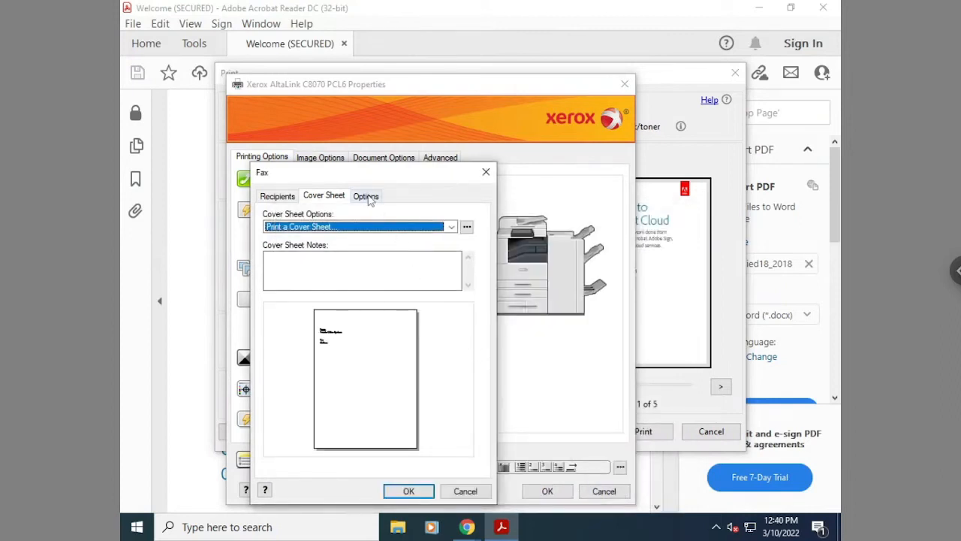
Set the fax Send Speed to G3 (14.4 Kbps) in Options and return to Recipients.
click(365, 196)
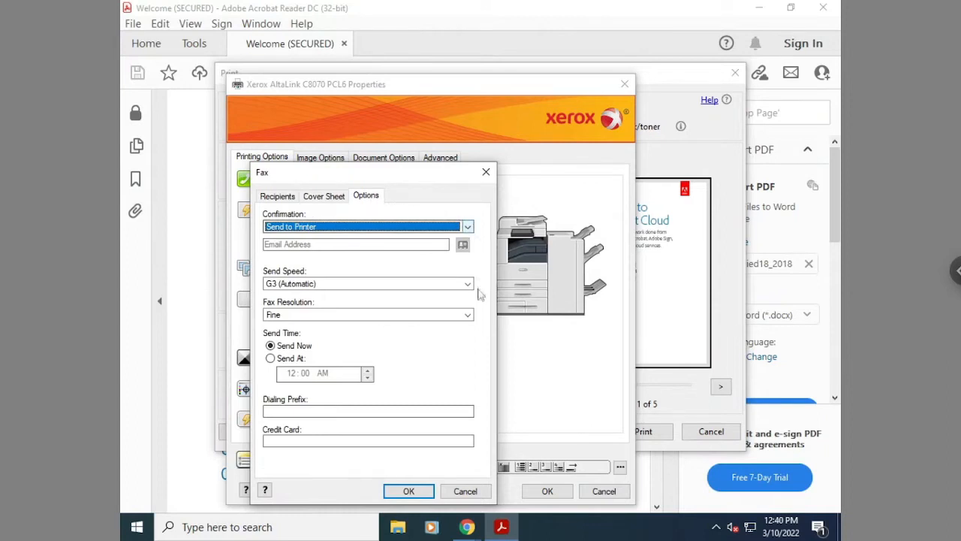
click(467, 283)
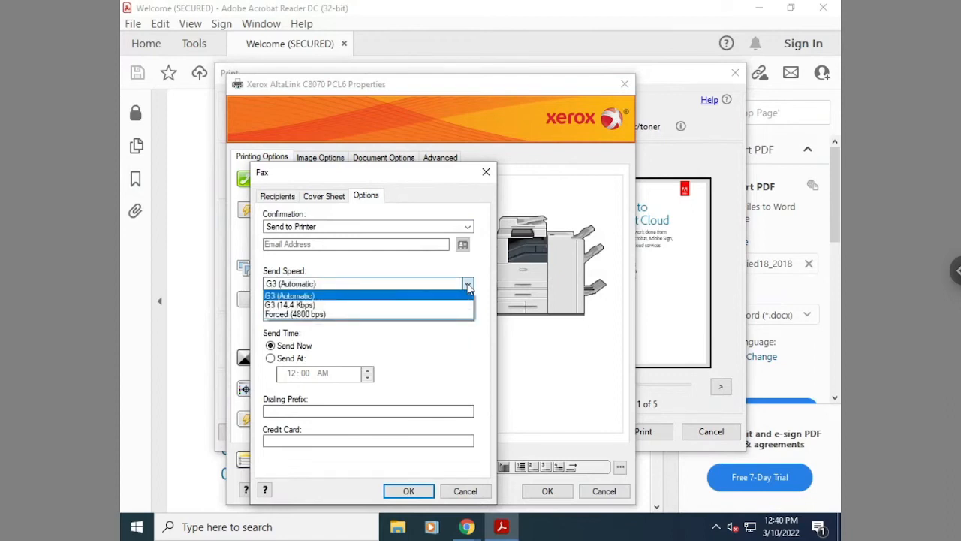
click(290, 283)
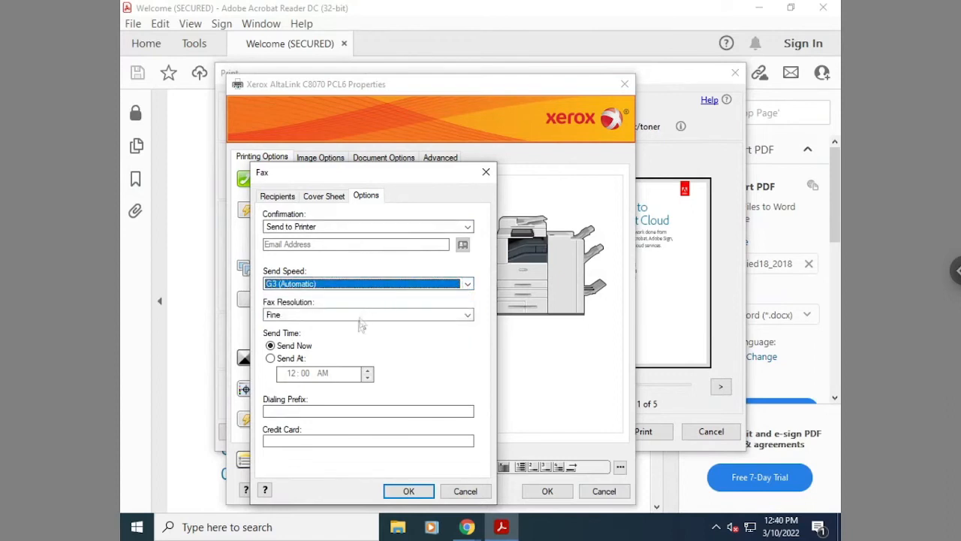
click(467, 283)
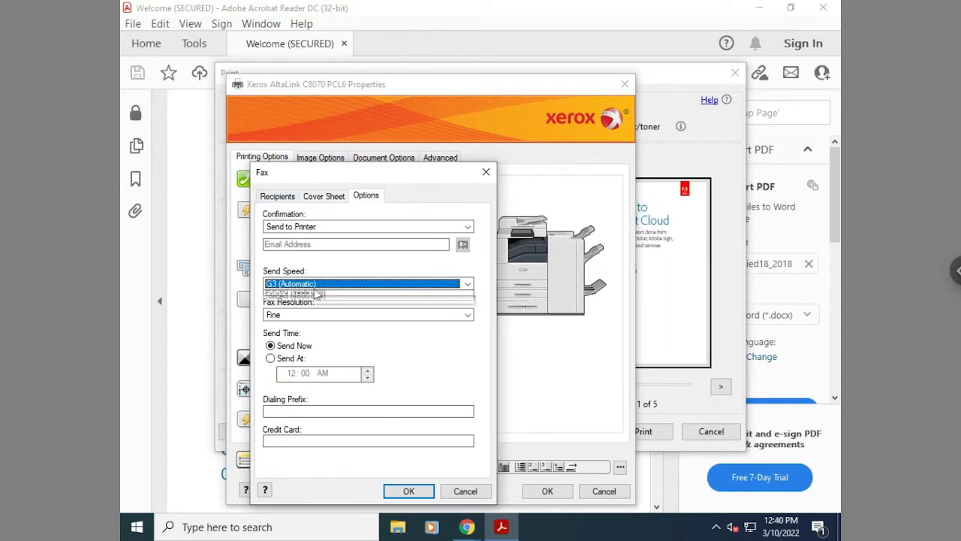
click(368, 293)
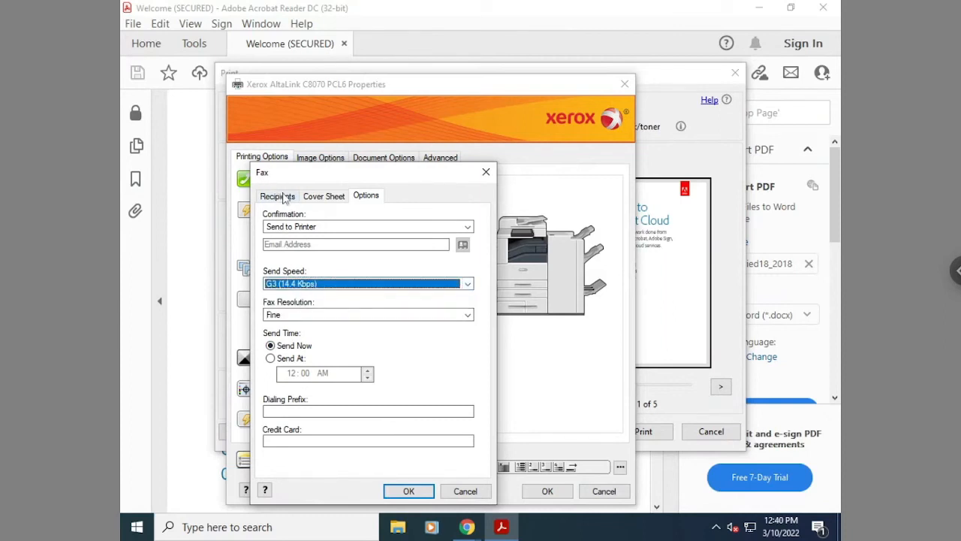
click(277, 195)
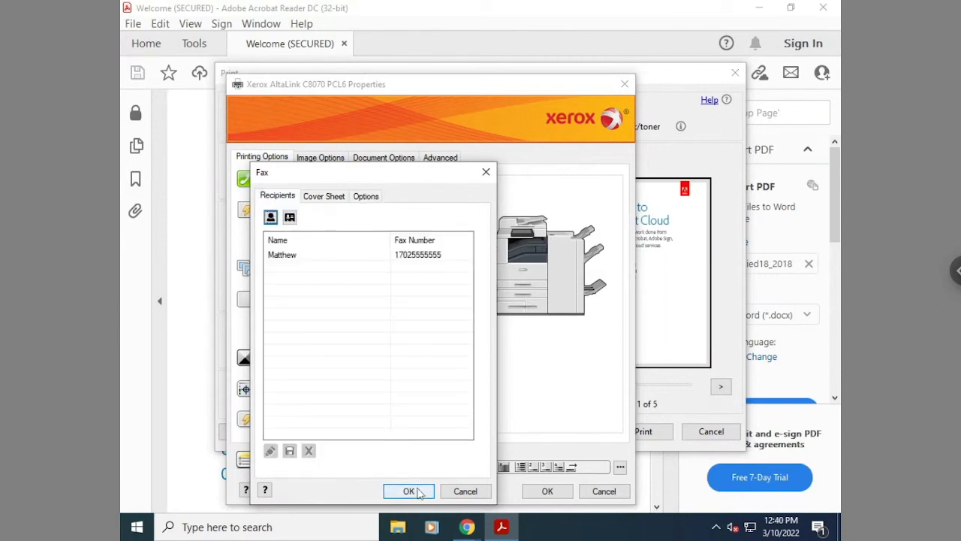
Confirm the Fax and Properties dialogs and send the Welcome PDF as a fax.
click(408, 490)
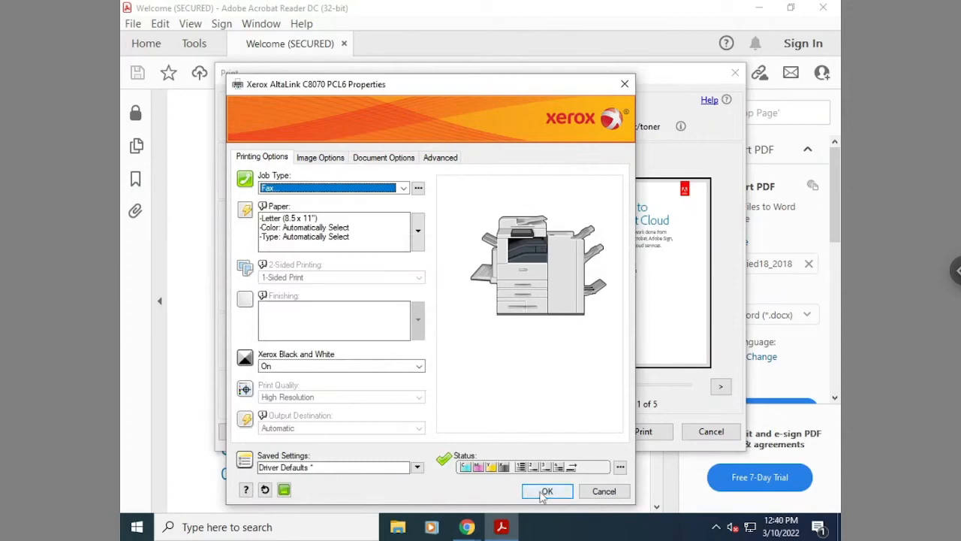
click(547, 490)
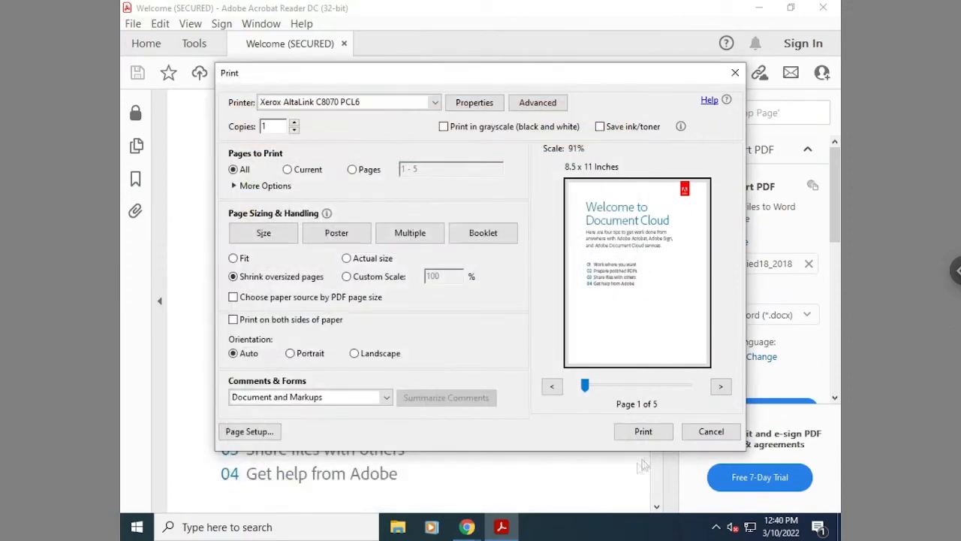
click(711, 431)
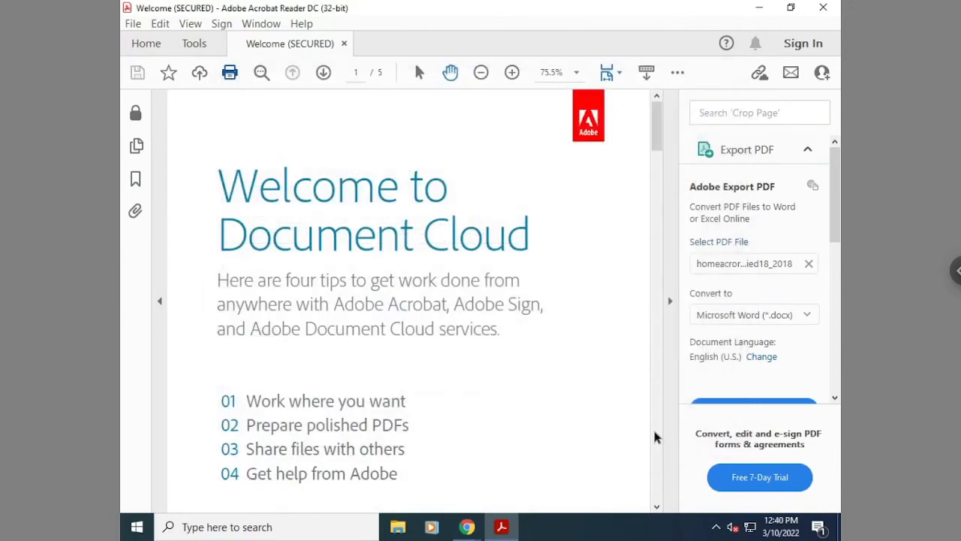
click(229, 72)
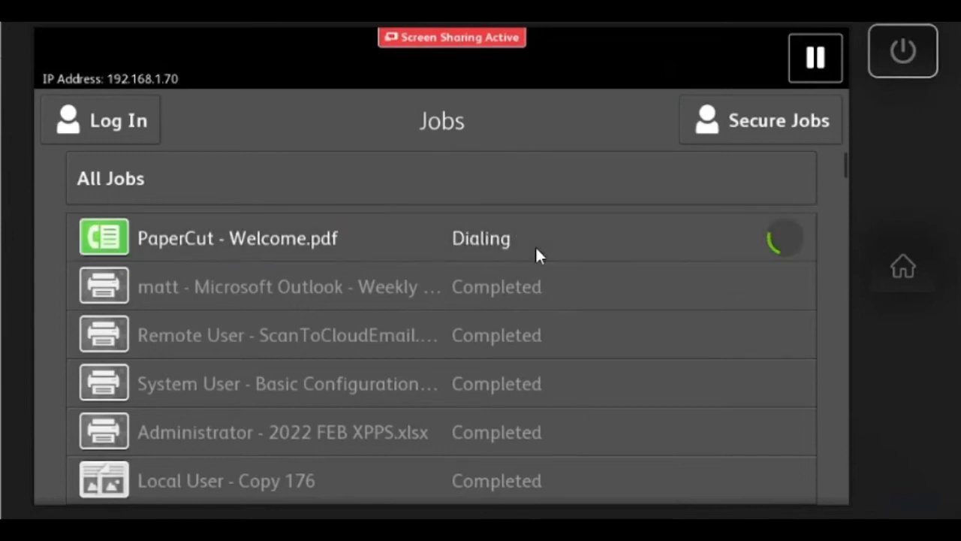
mouse_move(600, 314)
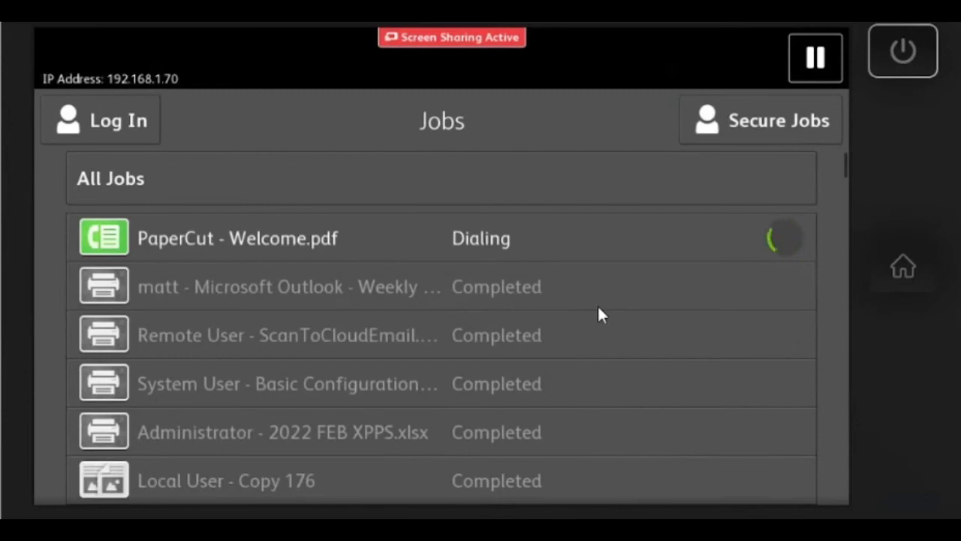
mouse_move(901, 264)
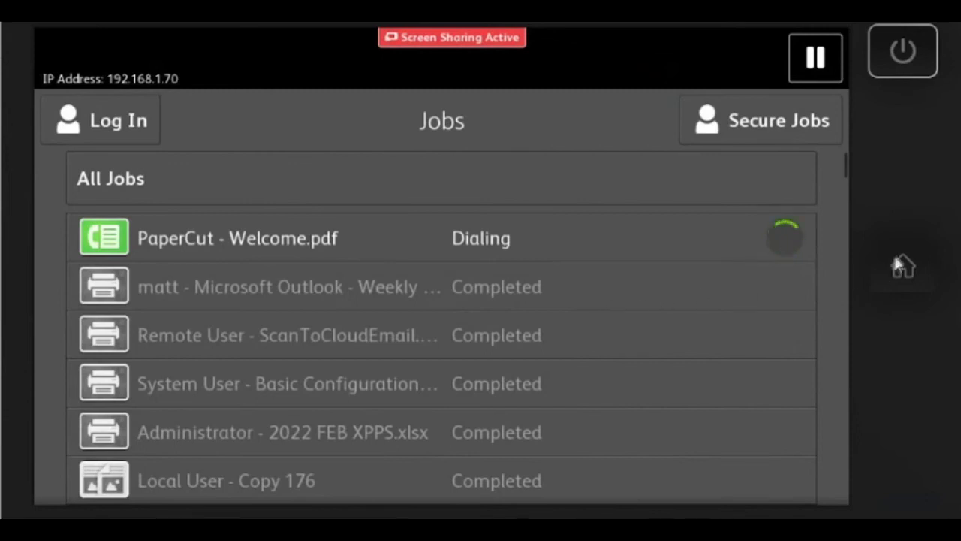